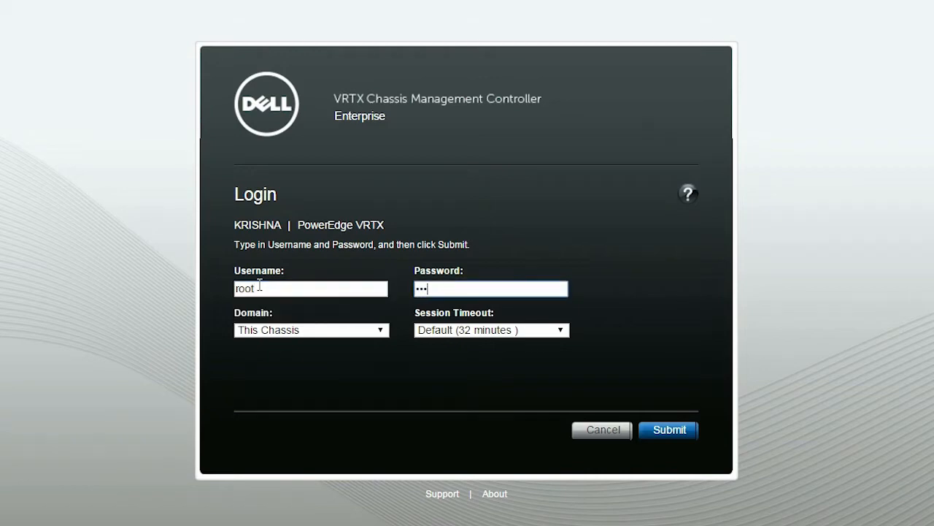
Submit the administrator credentials to log in to the KRISHNA chassis CMC
{"action": "left_click", "coordinate": [668, 429]}
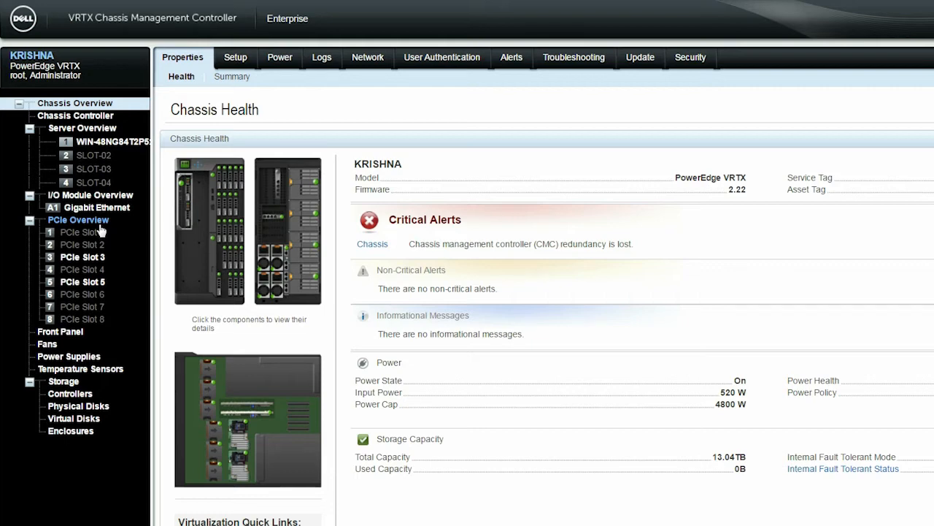
{"action": "mouse_move", "coordinate": [83, 257]}
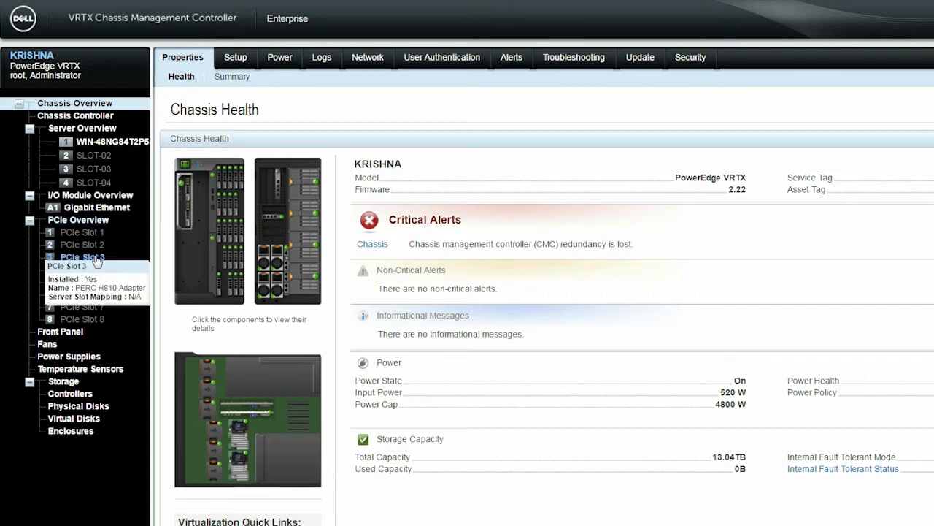
Attempt to map PCIe Slot 3 to WIN-48NG84T2P52 and dismiss the servers-must-be-off error
{"action": "left_click", "coordinate": [81, 256]}
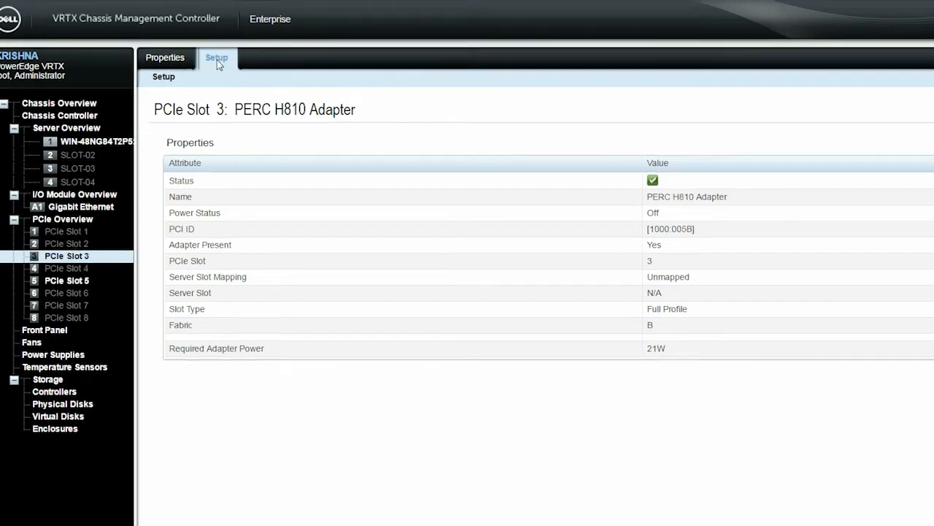
{"action": "left_click", "coordinate": [216, 58]}
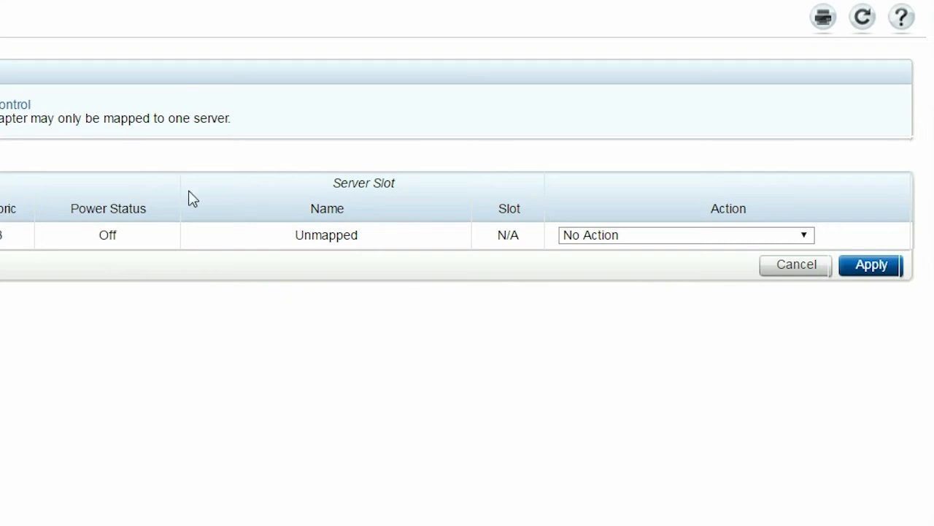
{"action": "mouse_move", "coordinate": [396, 262]}
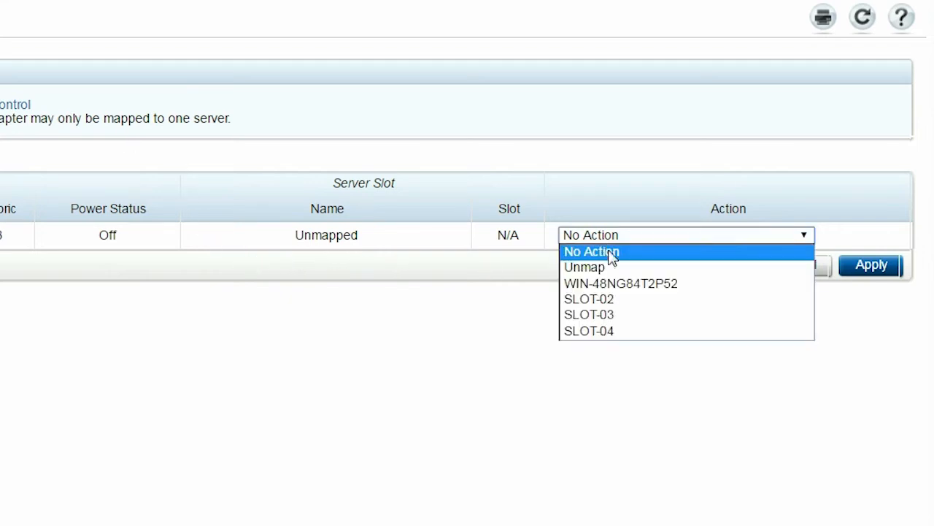
{"action": "left_click", "coordinate": [621, 283]}
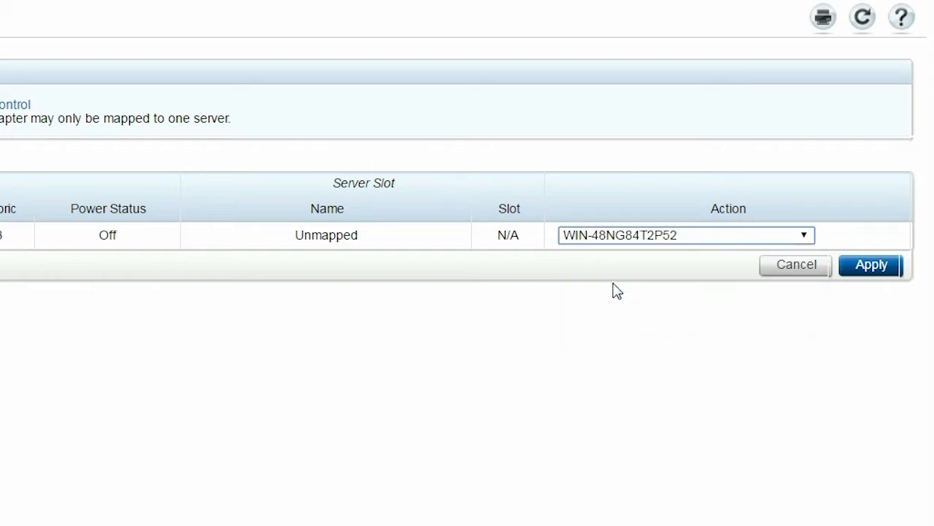
{"action": "left_click", "coordinate": [871, 264]}
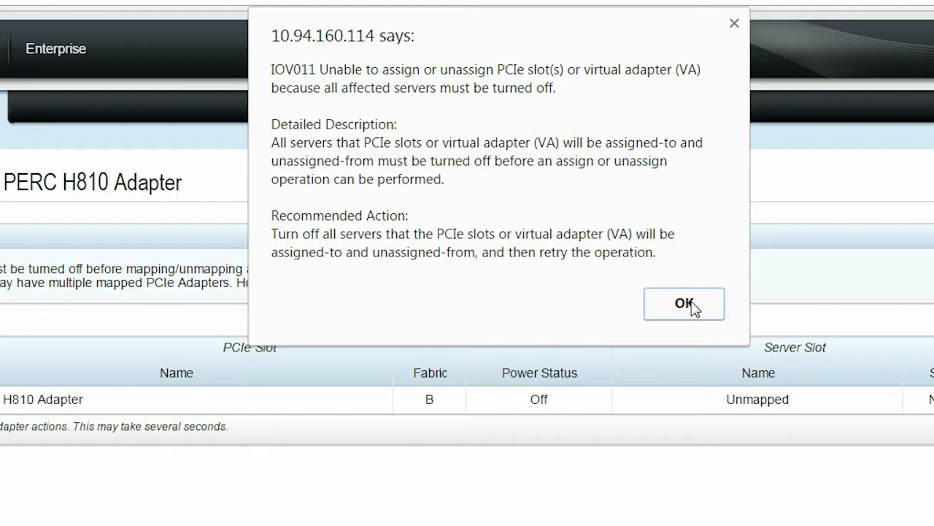
{"action": "left_click", "coordinate": [683, 303]}
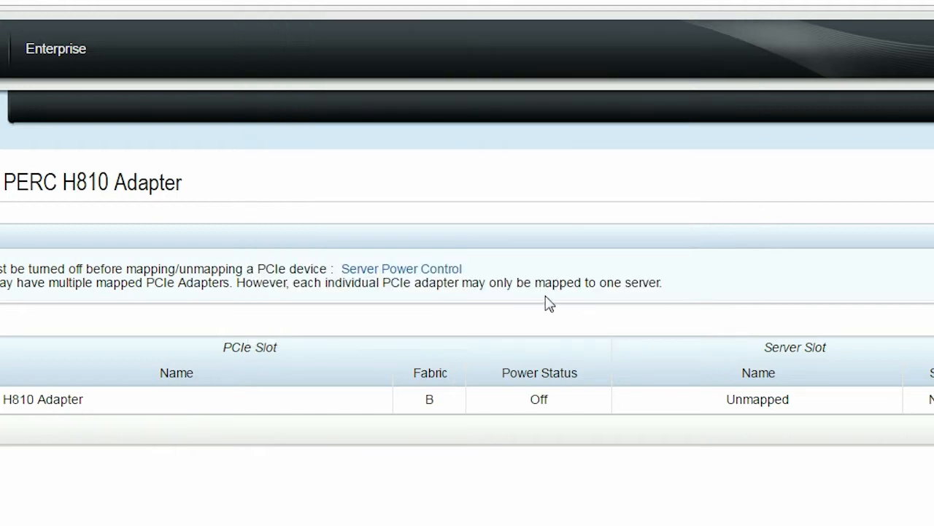
{"action": "mouse_move", "coordinate": [387, 277]}
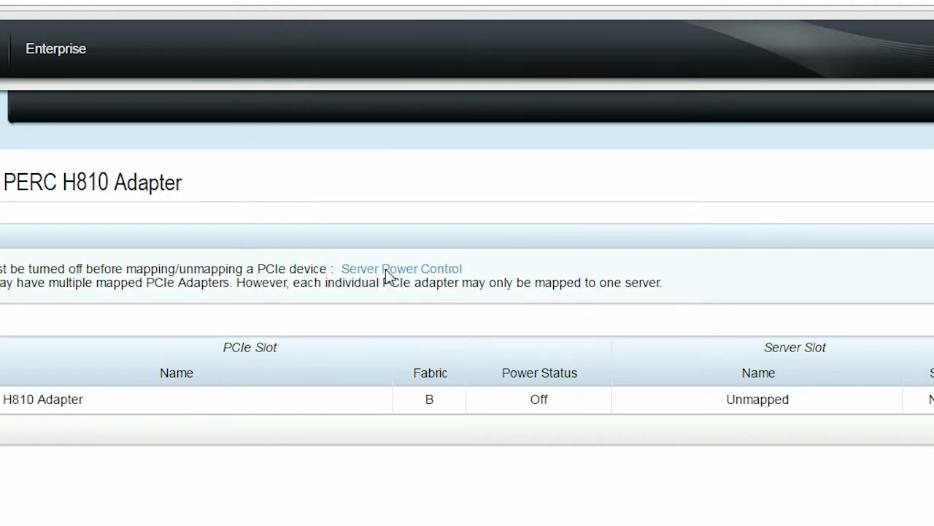
Apply Power Off Server to WIN-48NG84T2P52, confirming and dismissing the success message
{"action": "left_click", "coordinate": [402, 269]}
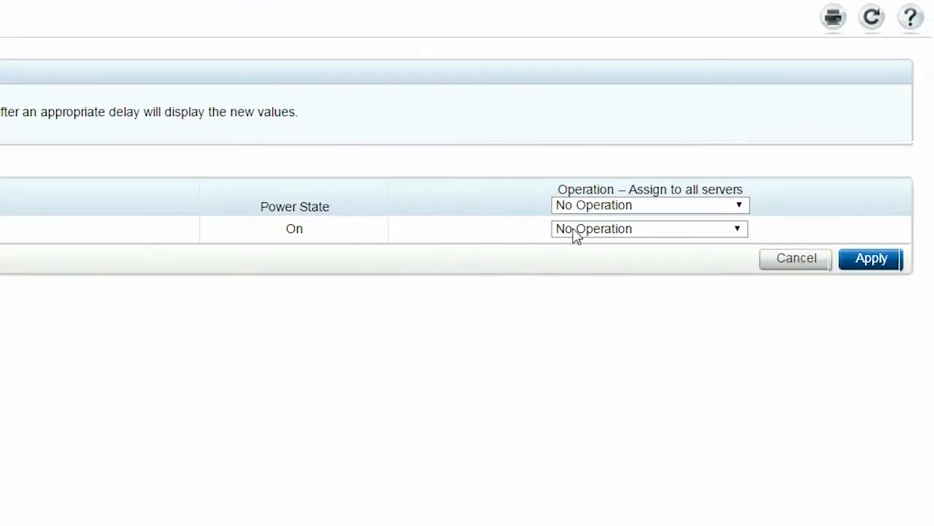
{"action": "left_click", "coordinate": [648, 228]}
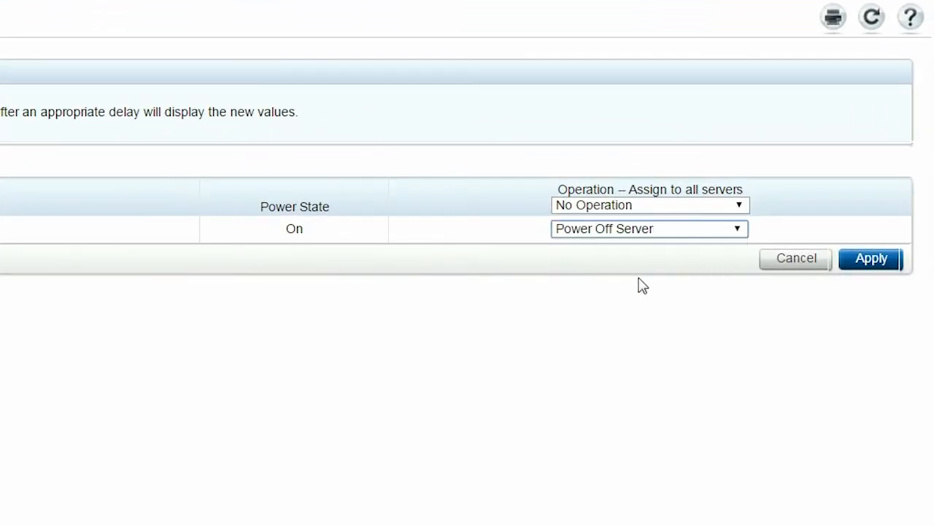
{"action": "left_click", "coordinate": [871, 257]}
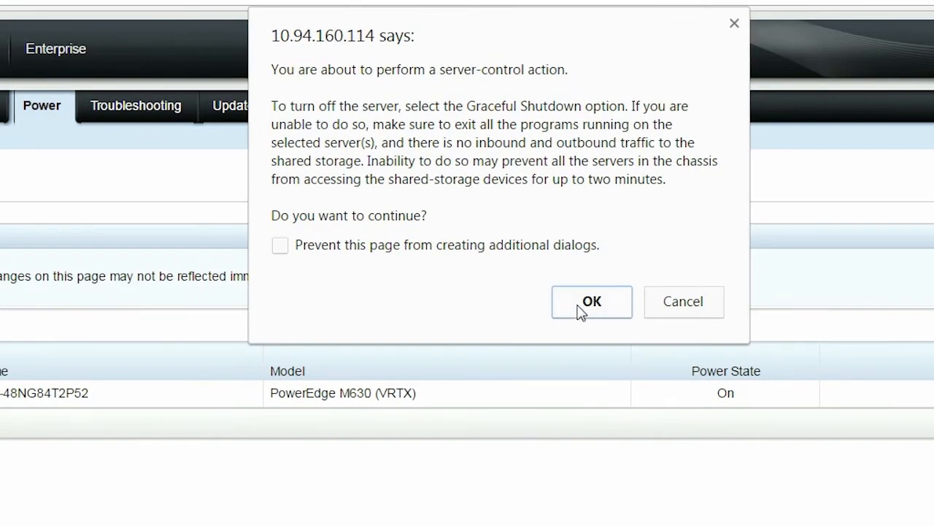
{"action": "left_click", "coordinate": [591, 301]}
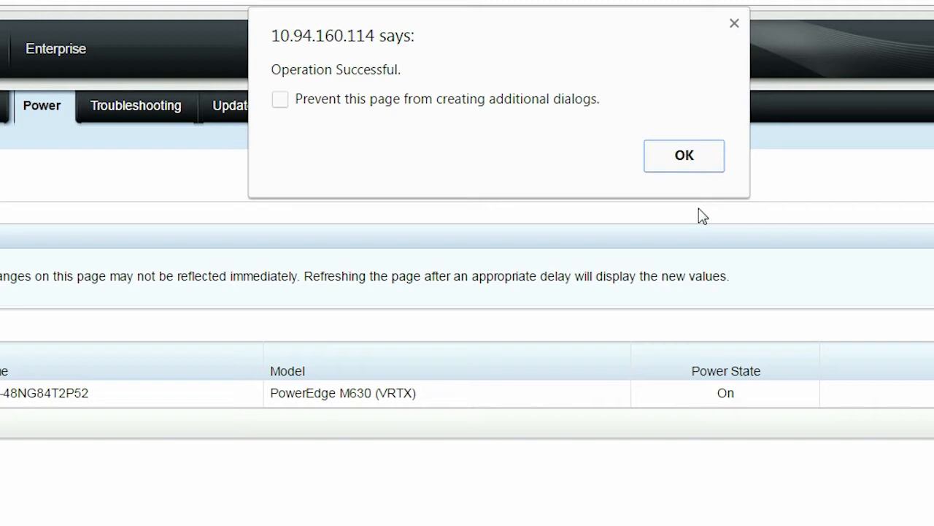
{"action": "left_click", "coordinate": [683, 155]}
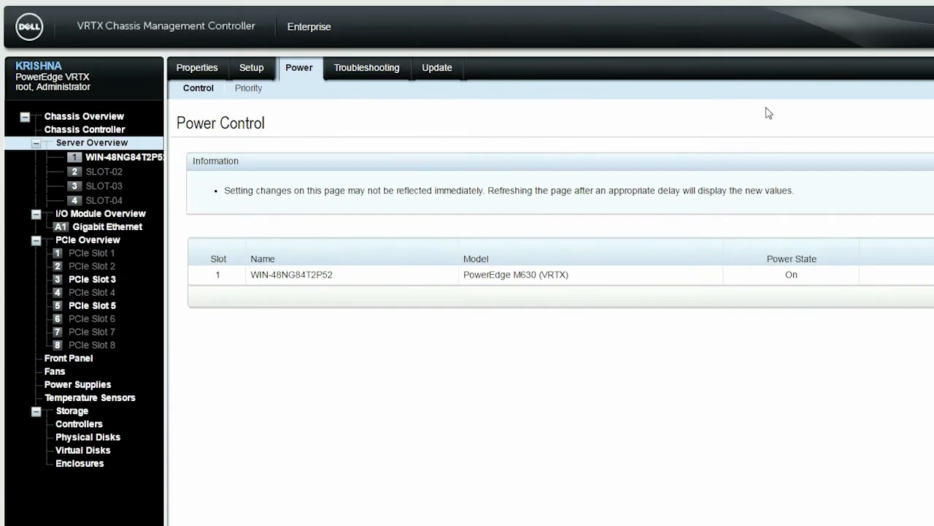
{"action": "mouse_move", "coordinate": [92, 279]}
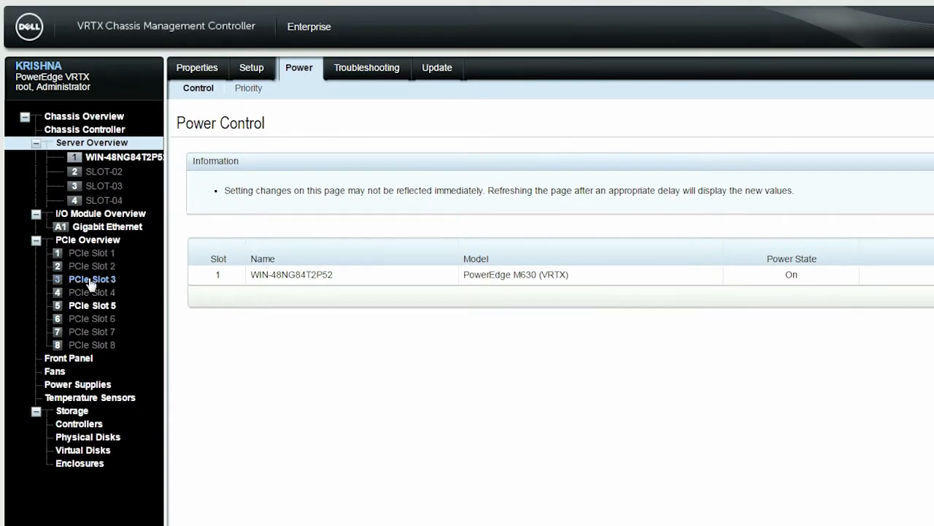
Map PCIe Slot 3's PERC H810 adapter to WIN-48NG84T2P52 and acknowledge success
{"action": "left_click", "coordinate": [91, 279]}
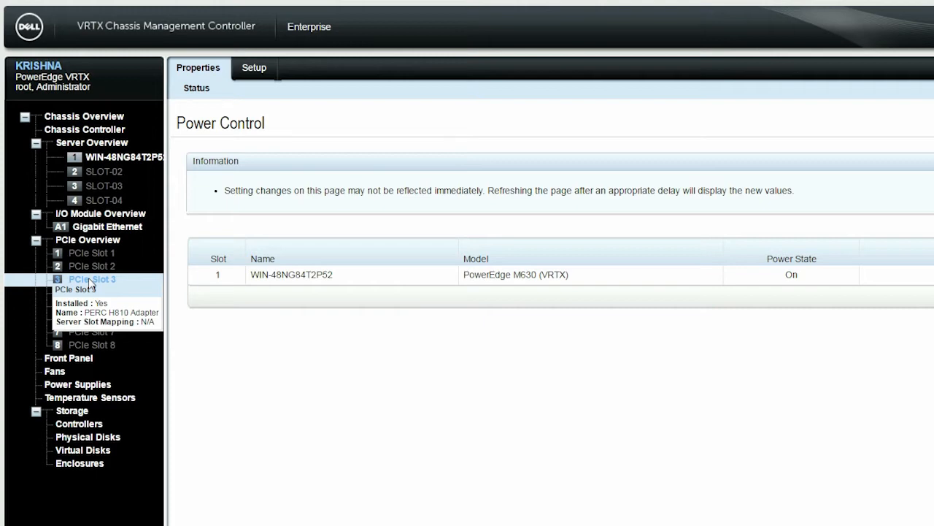
{"action": "left_click", "coordinate": [92, 279]}
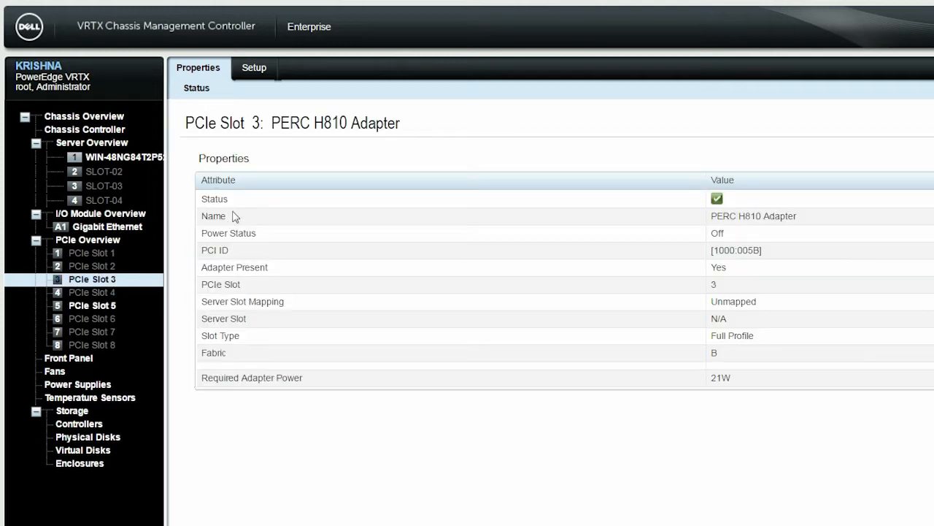
{"action": "left_click", "coordinate": [254, 67]}
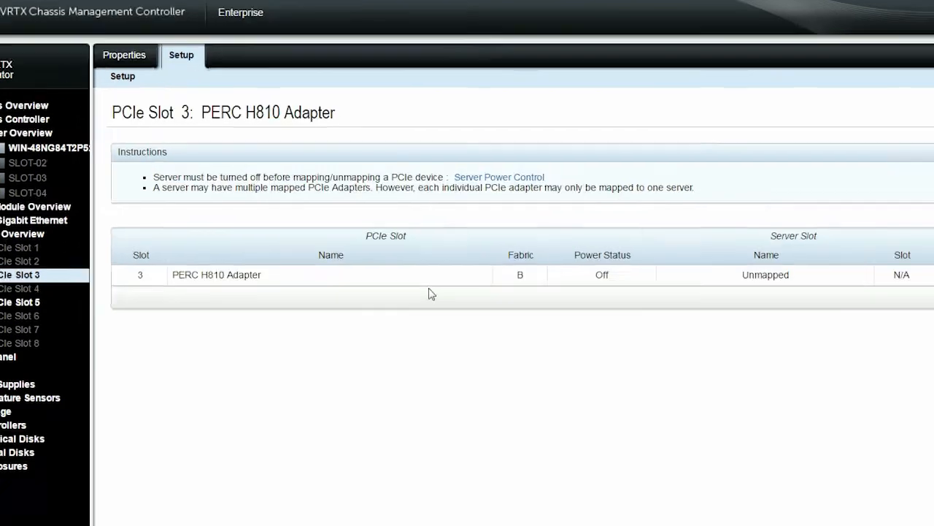
{"action": "left_click", "coordinate": [685, 234]}
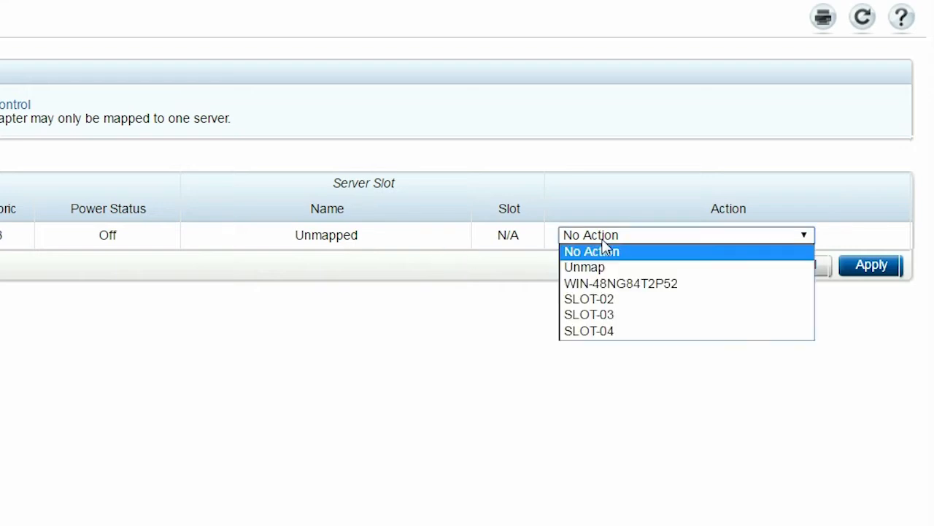
{"action": "left_click", "coordinate": [621, 283]}
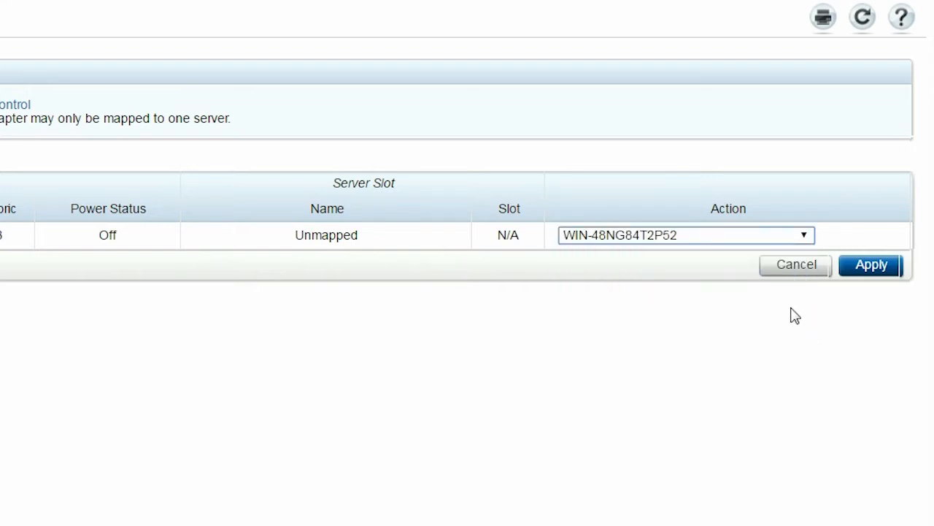
{"action": "left_click", "coordinate": [870, 264]}
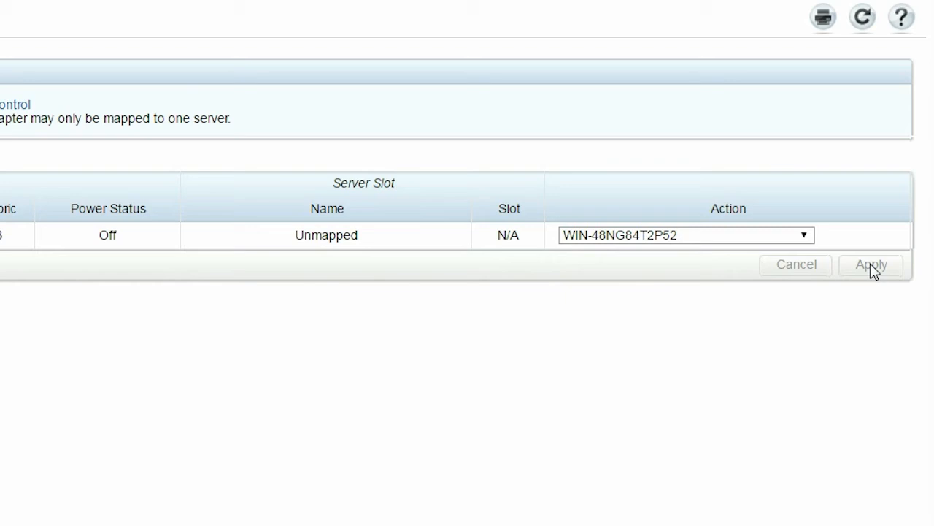
{"action": "left_click", "coordinate": [871, 265]}
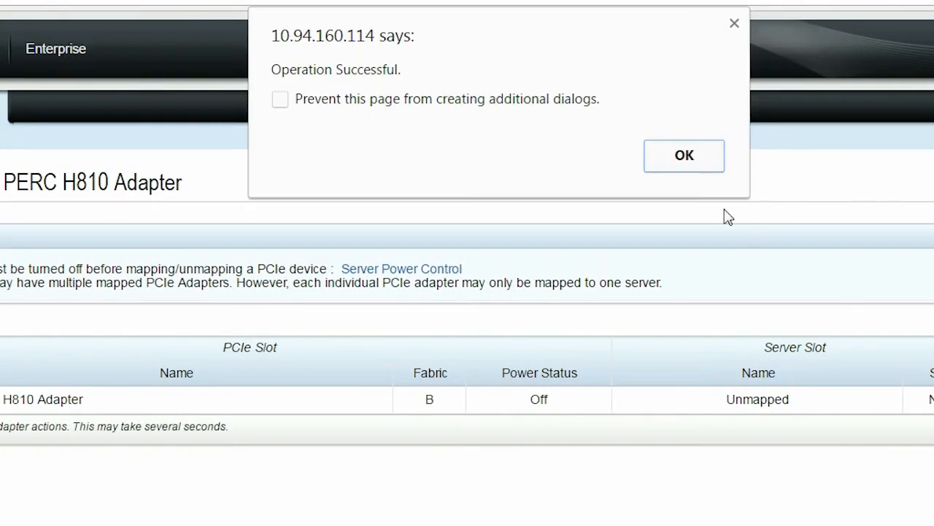
{"action": "left_click", "coordinate": [683, 155]}
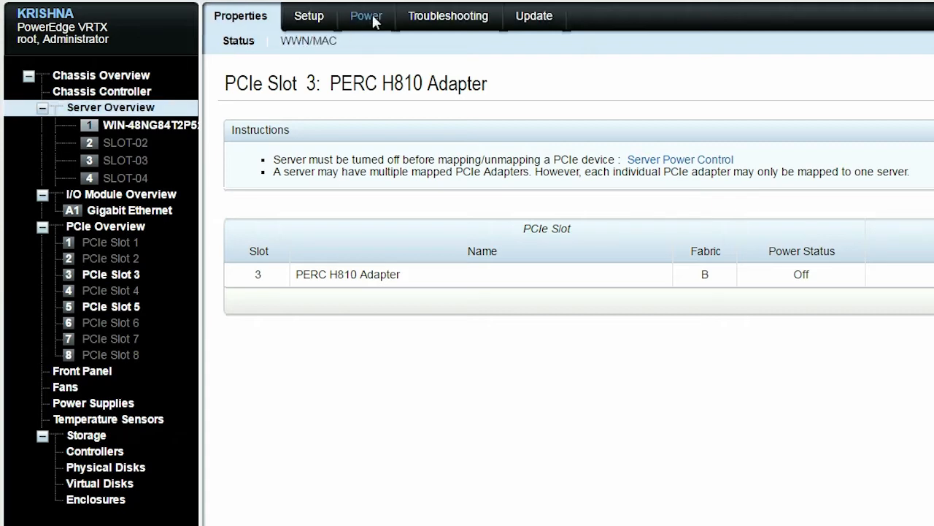
Open the Power page's operations menu for the now powered-off server
{"action": "left_click", "coordinate": [365, 16]}
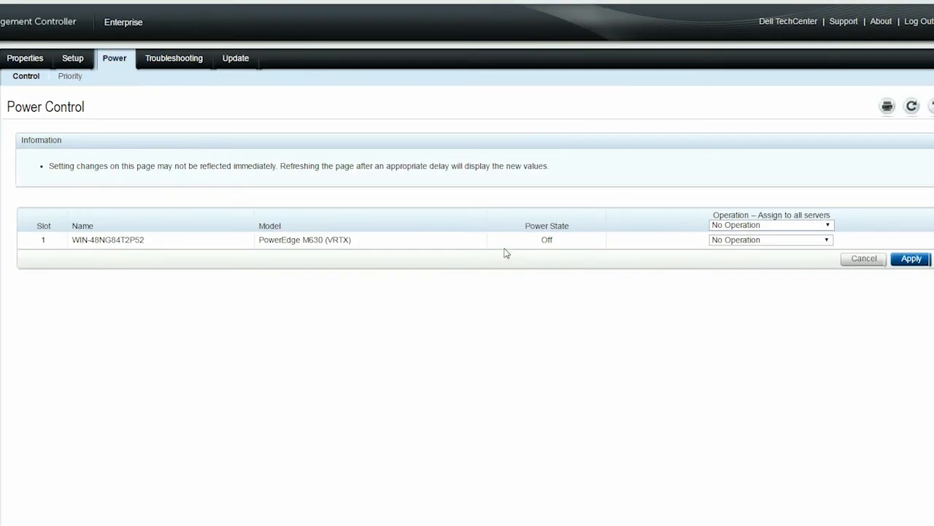
{"action": "left_click", "coordinate": [770, 240]}
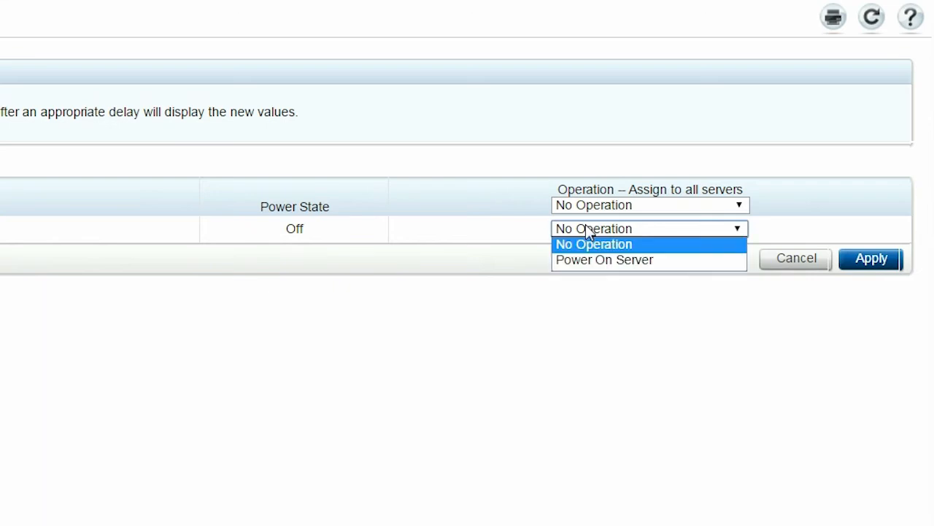
{"action": "left_click", "coordinate": [605, 259]}
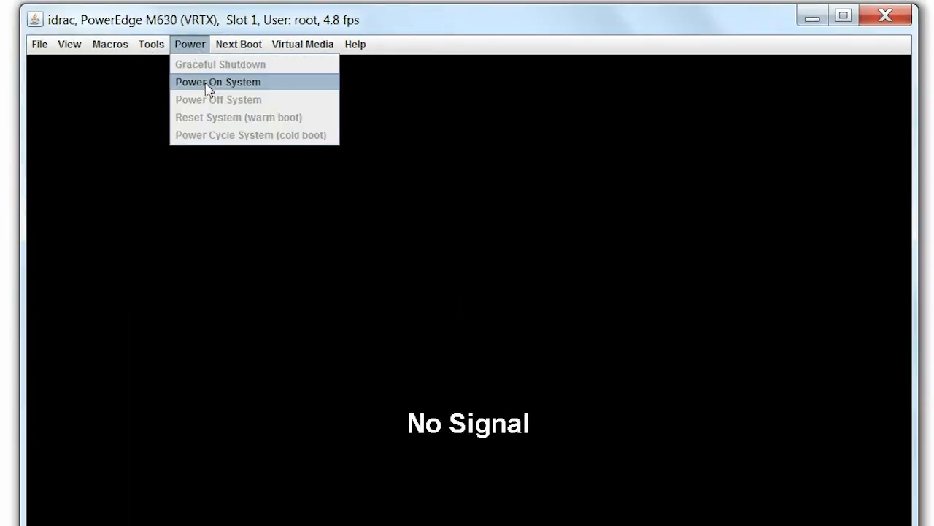
Choose Power On System for the PowerEdge M630 and confirm with Yes
{"action": "left_click", "coordinate": [218, 82]}
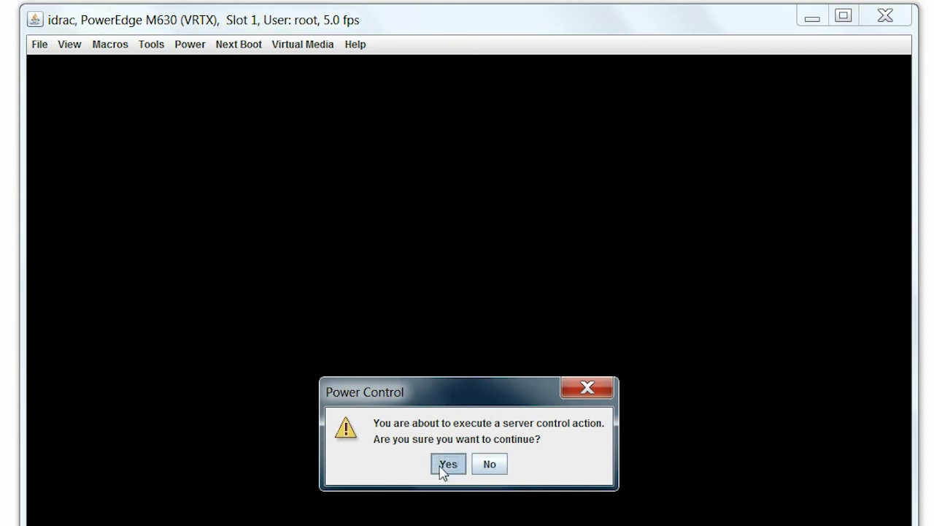
{"action": "left_click", "coordinate": [448, 464]}
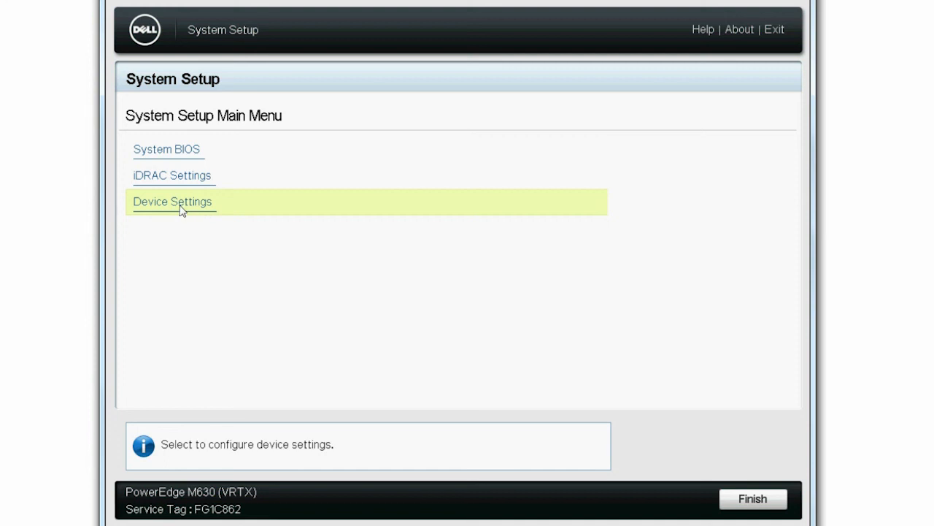
Open Device Settings to see the Chassis Slot 3 PERC H810 Adapter entry
{"action": "left_click", "coordinate": [172, 202]}
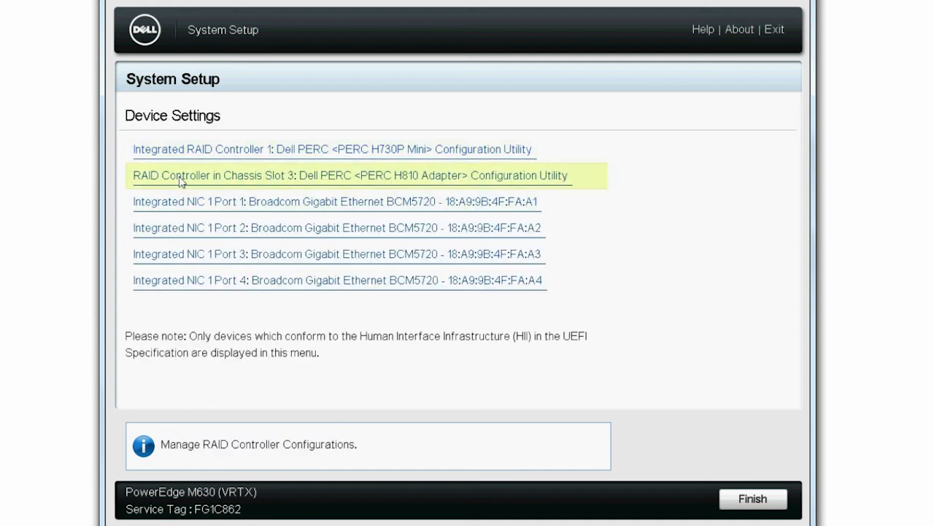
{"action": "mouse_move", "coordinate": [241, 171]}
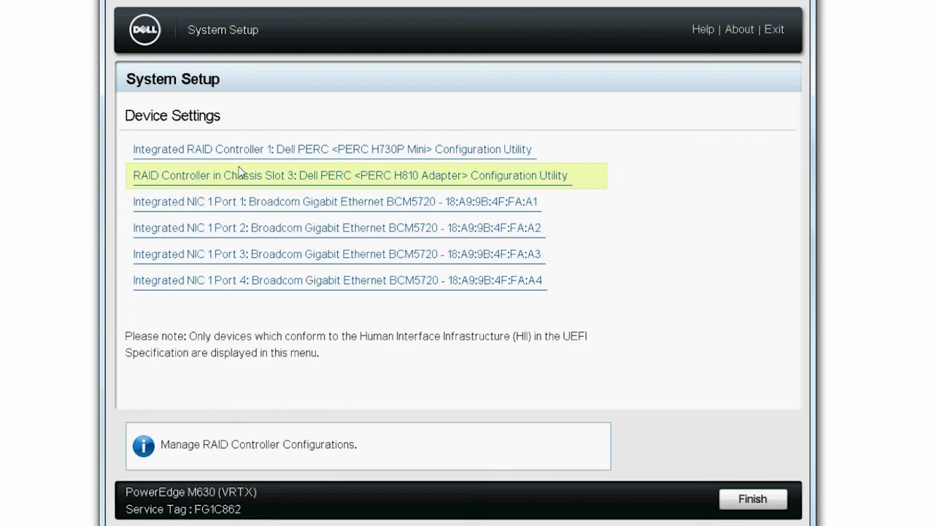